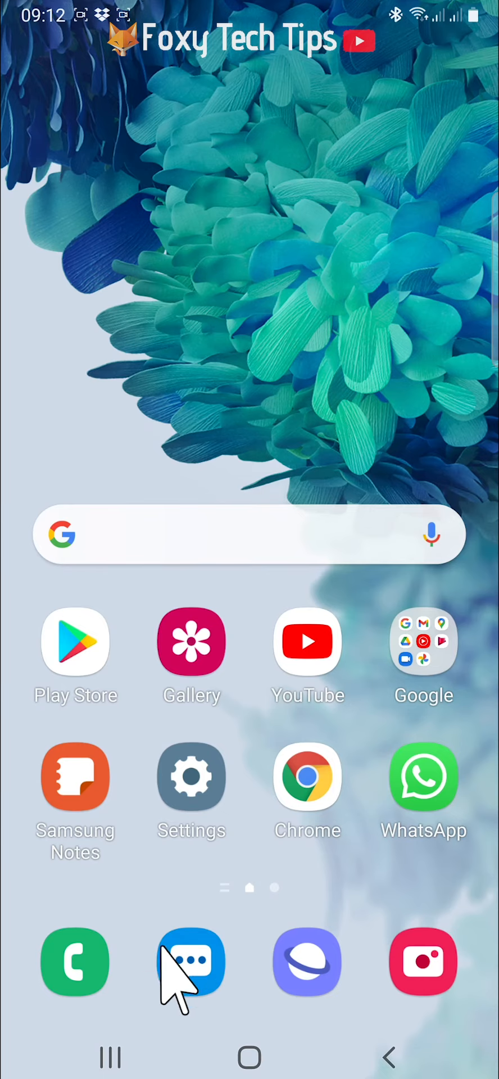
# - Open the Messages app from the home-screen dock to its conversation list
pyautogui.click(191, 962)
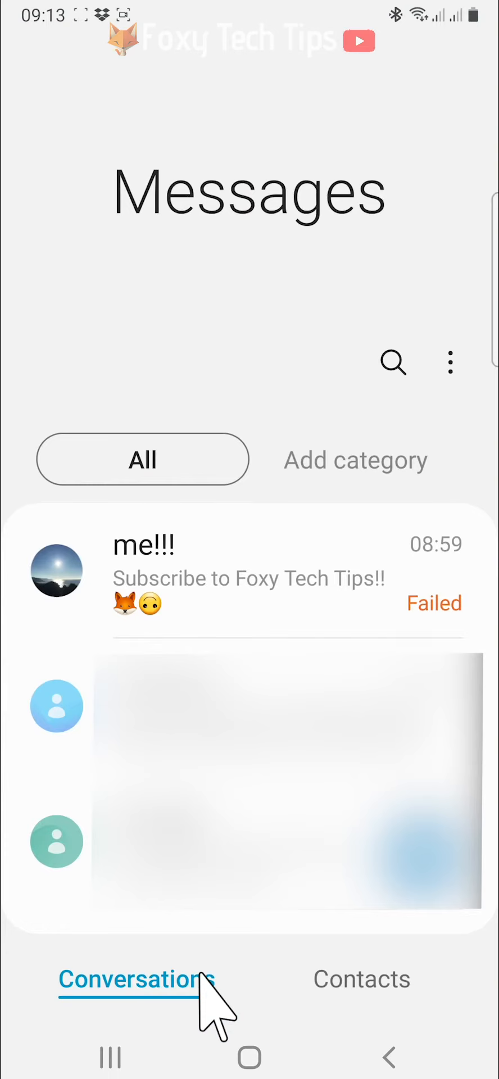
pyautogui.moveTo(215, 621)
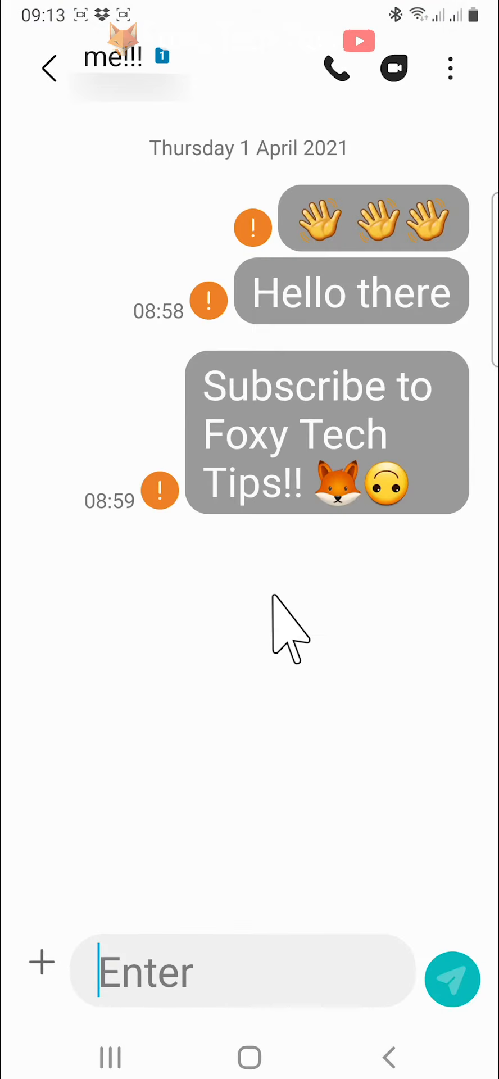
pyautogui.moveTo(291, 595)
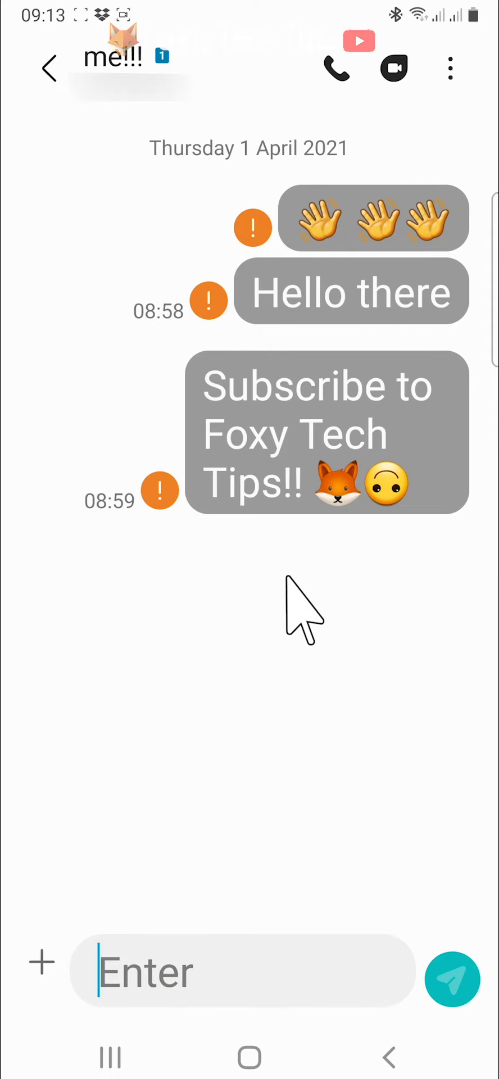
pyautogui.moveTo(305, 593)
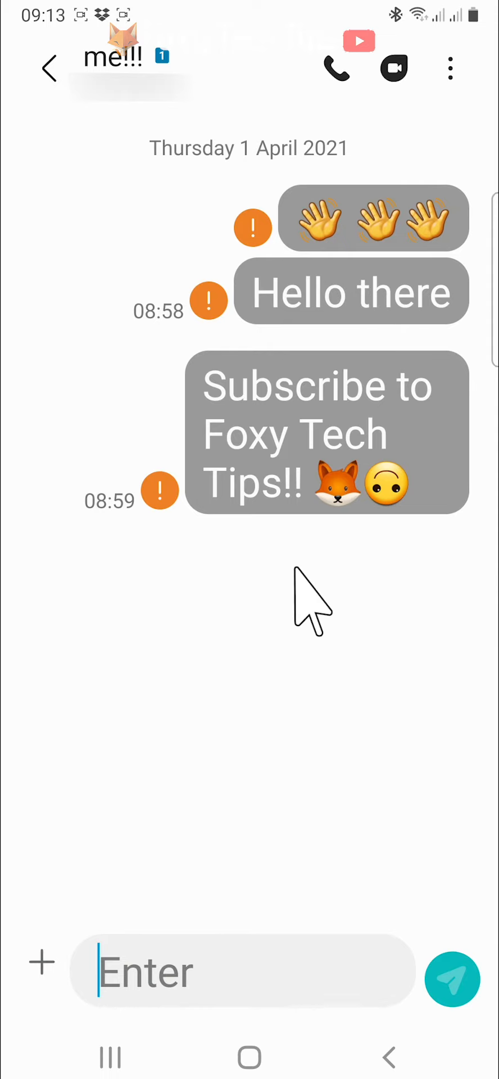
pyautogui.moveTo(318, 525)
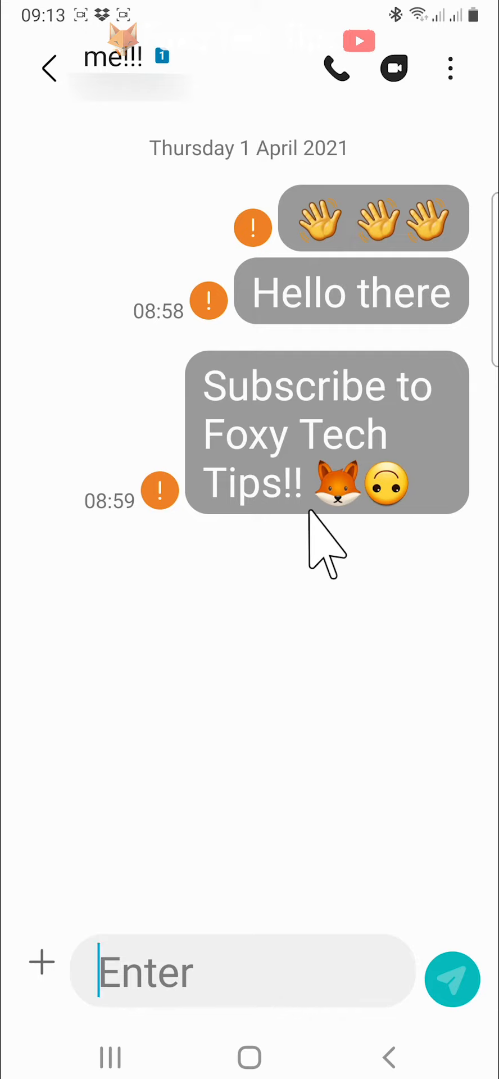
pyautogui.moveTo(232, 695)
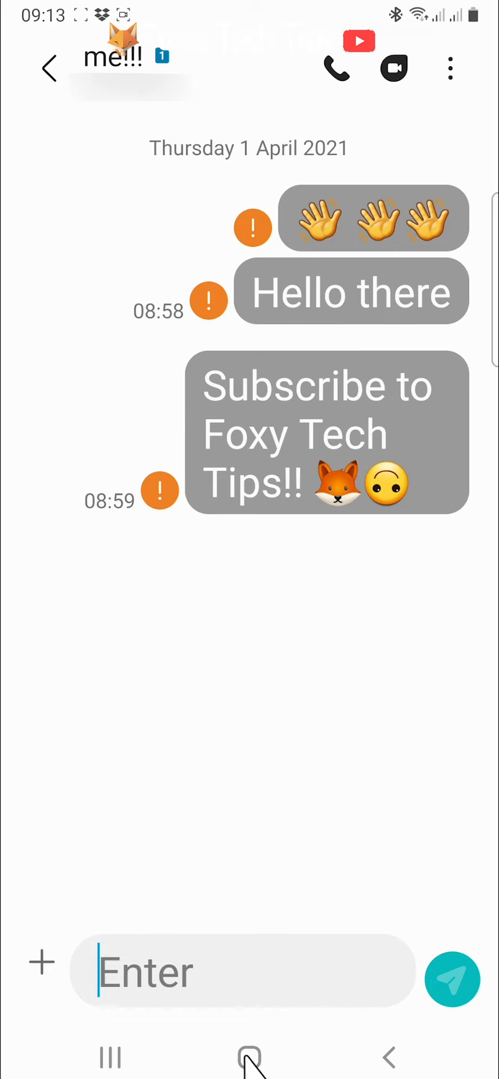
pyautogui.click(249, 1058)
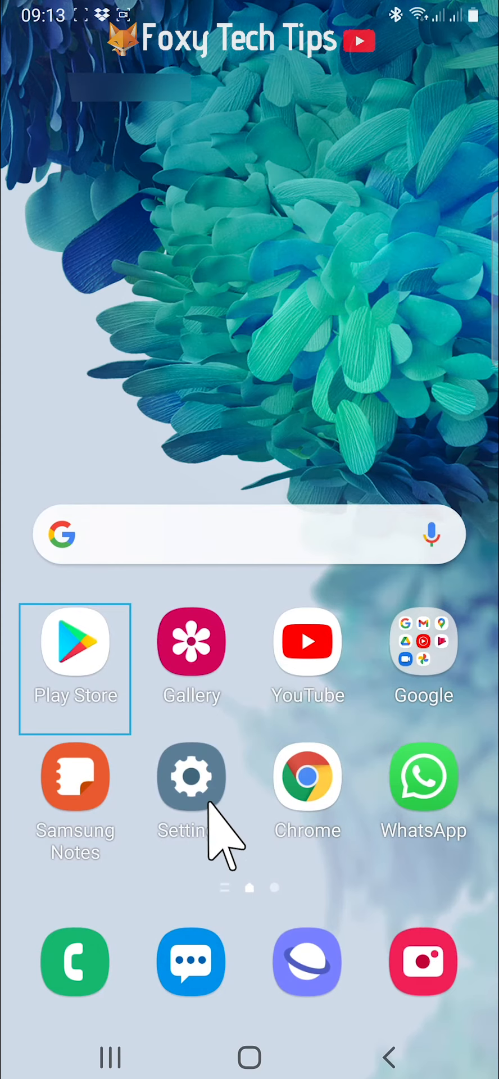
# - Go to Settings > Display > Font size and style
pyautogui.click(191, 778)
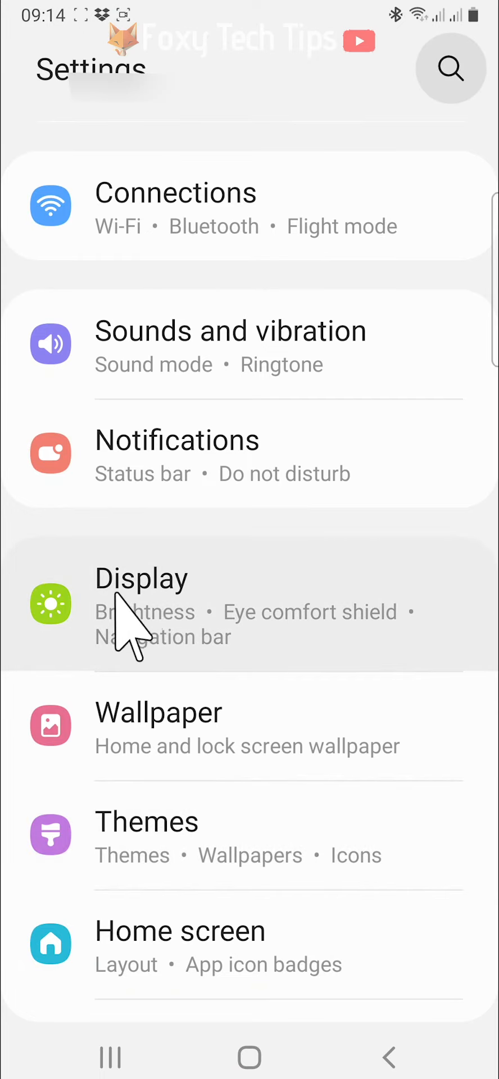
pyautogui.click(141, 579)
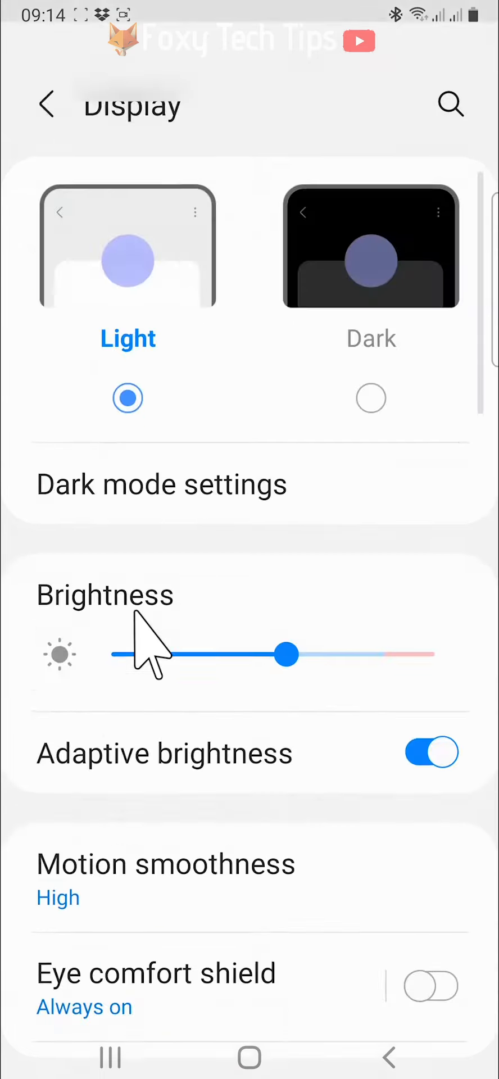
pyautogui.scroll(-3)
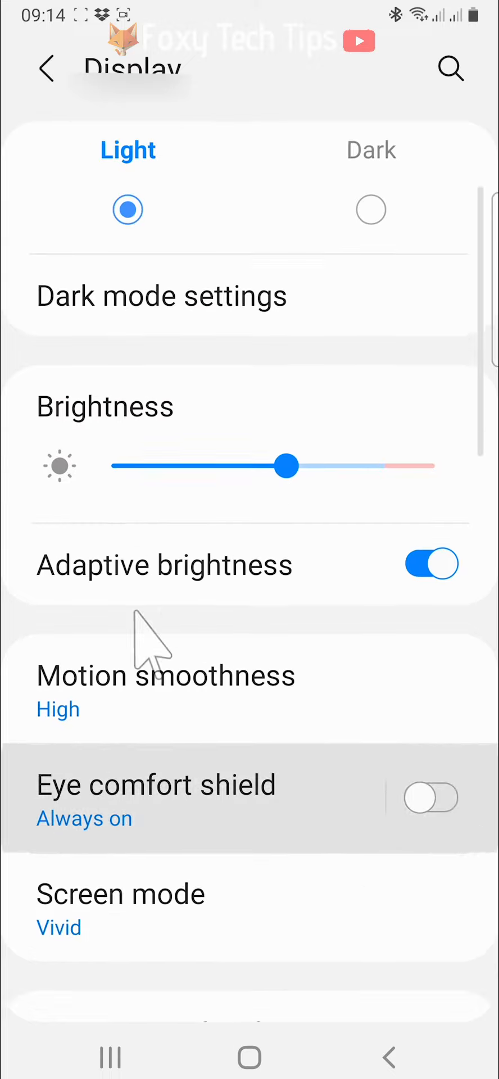
pyautogui.scroll(-3)
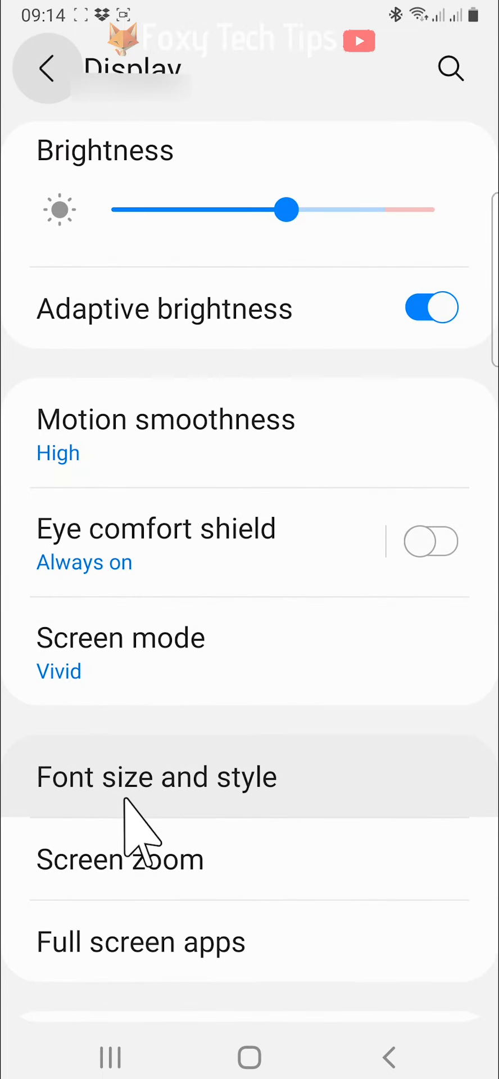
pyautogui.click(156, 778)
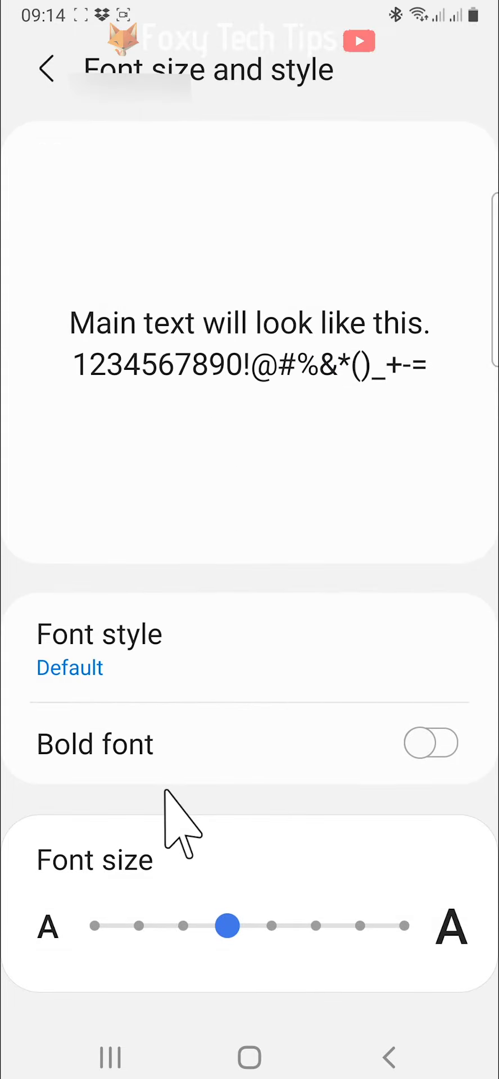
pyautogui.moveTo(96, 901)
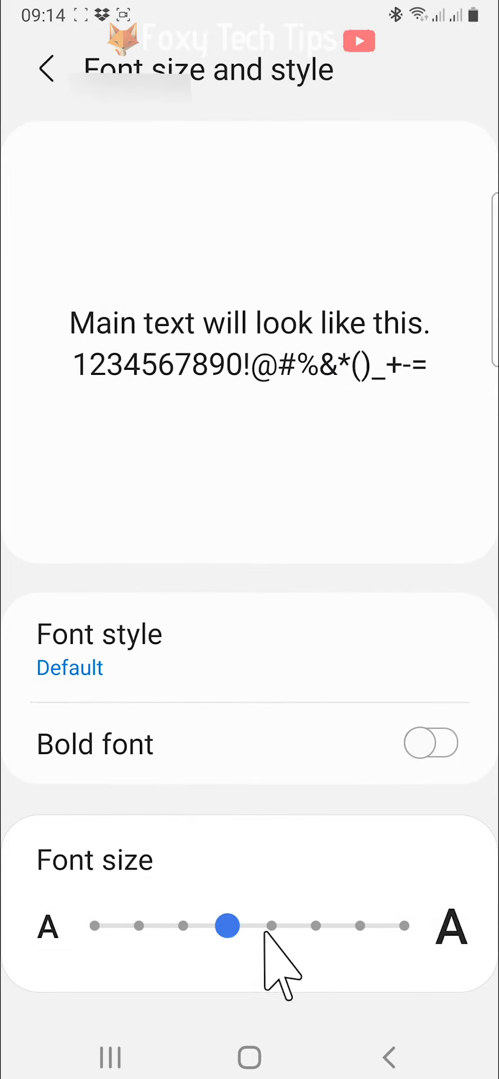
# - Drag the Font size slider to its largest step
pyautogui.moveTo(227, 926); pyautogui.dragTo(406, 925)
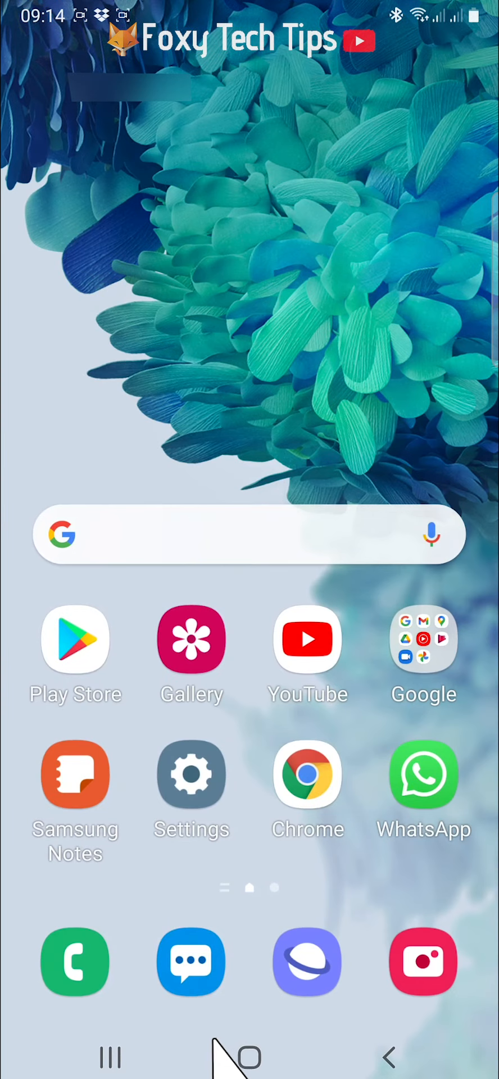
pyautogui.moveTo(194, 996)
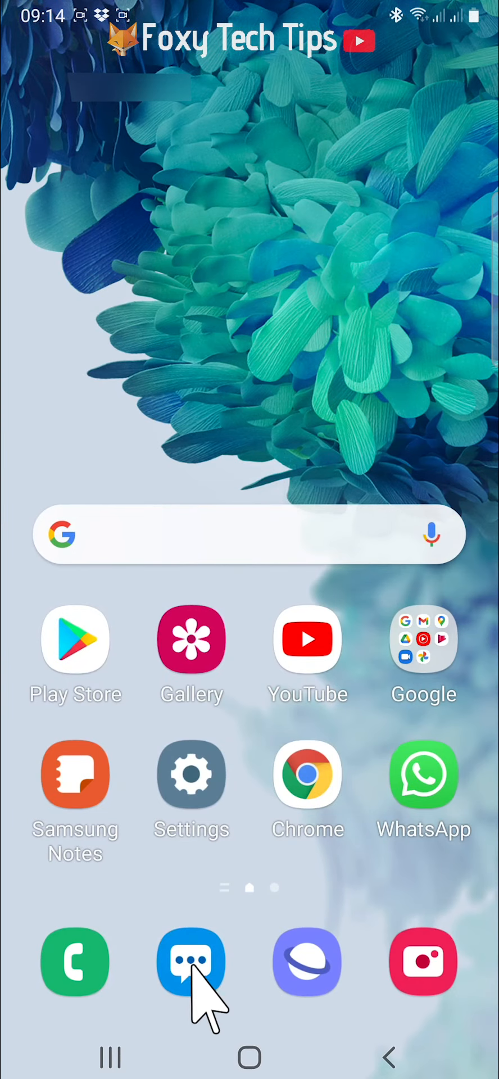
# - Reopen Messages and scroll the conversation now shown in the largest system font
pyautogui.click(191, 963)
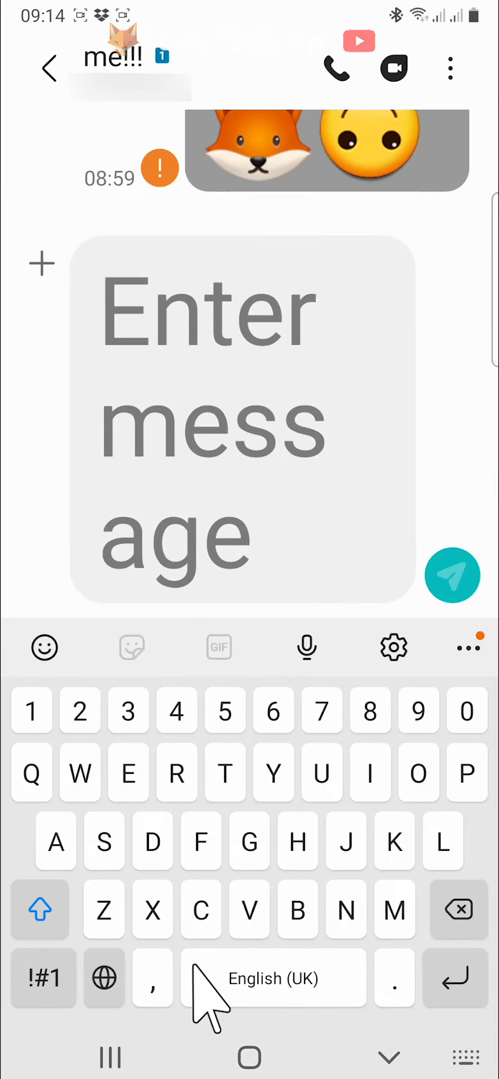
pyautogui.moveTo(453, 424)
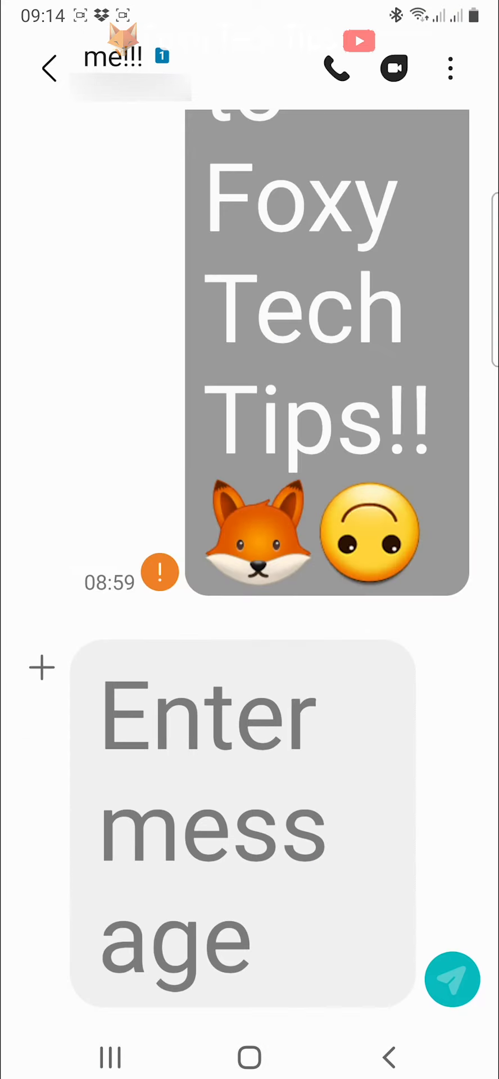
pyautogui.scroll(-3)
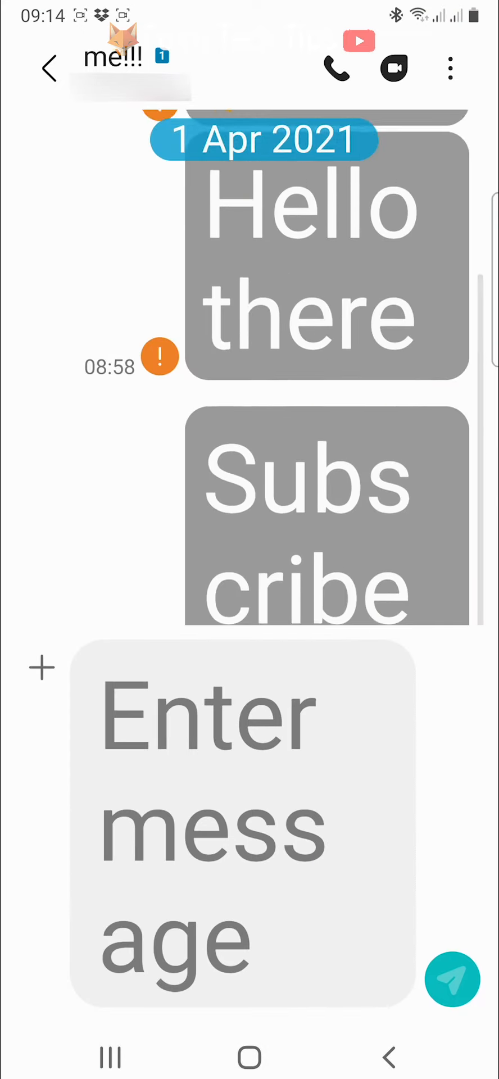
pyautogui.scroll(-3)
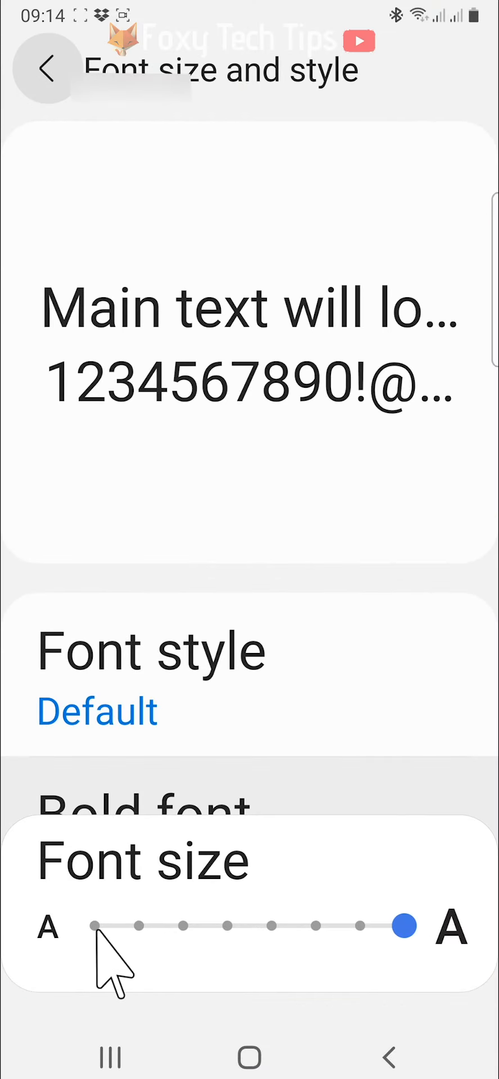
# - Drag the Font size slider to its smallest step
pyautogui.moveTo(405, 926); pyautogui.dragTo(90, 925)
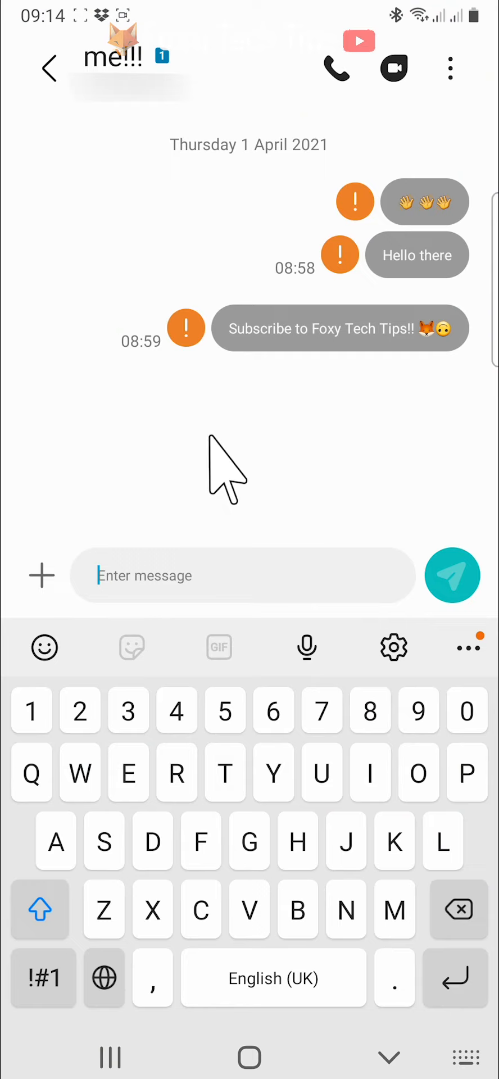
pyautogui.moveTo(359, 463)
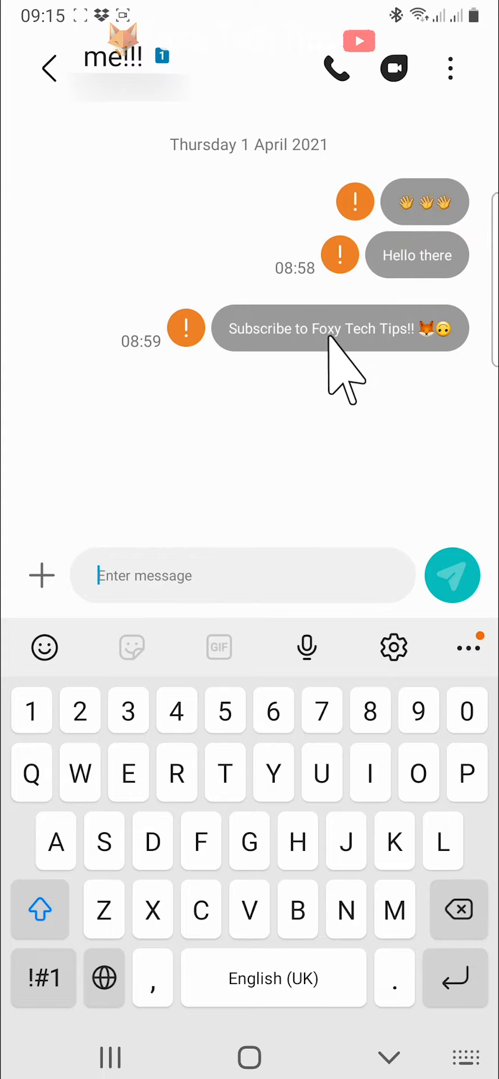
pyautogui.moveTo(340, 357)
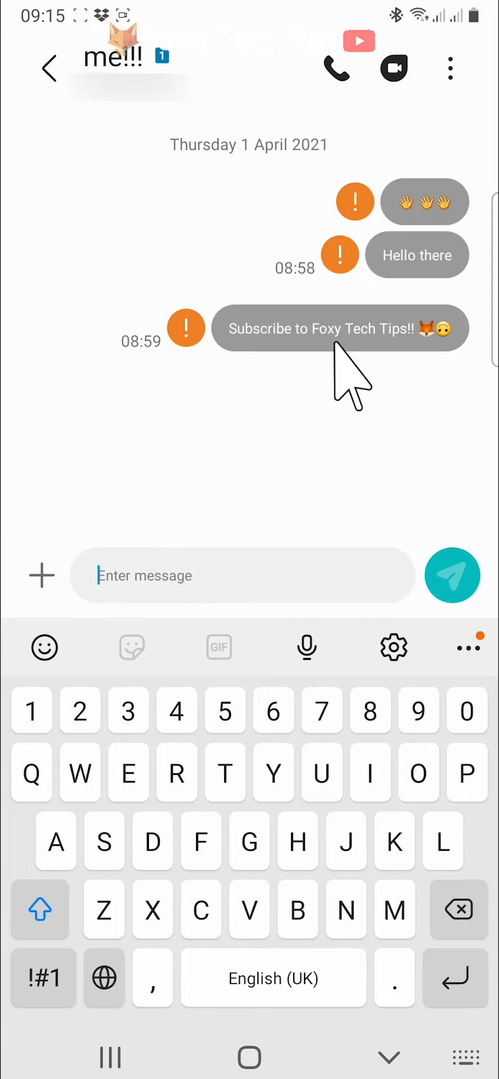